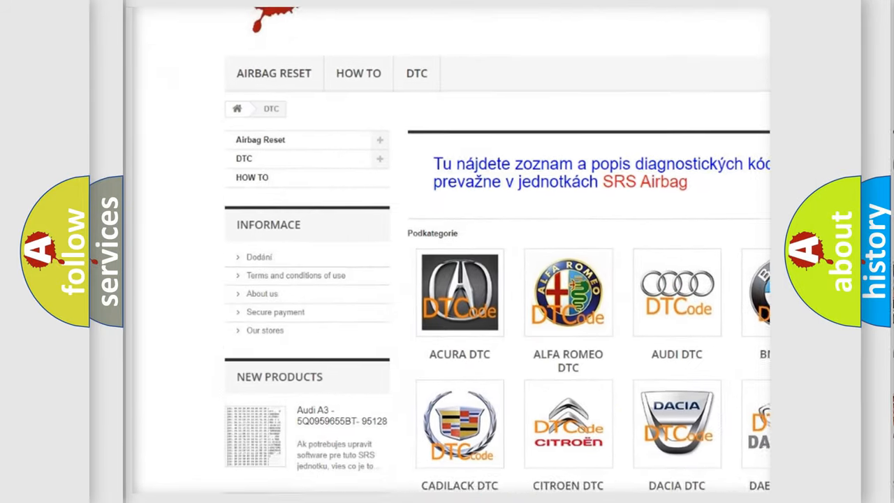
scroll(down, 3)
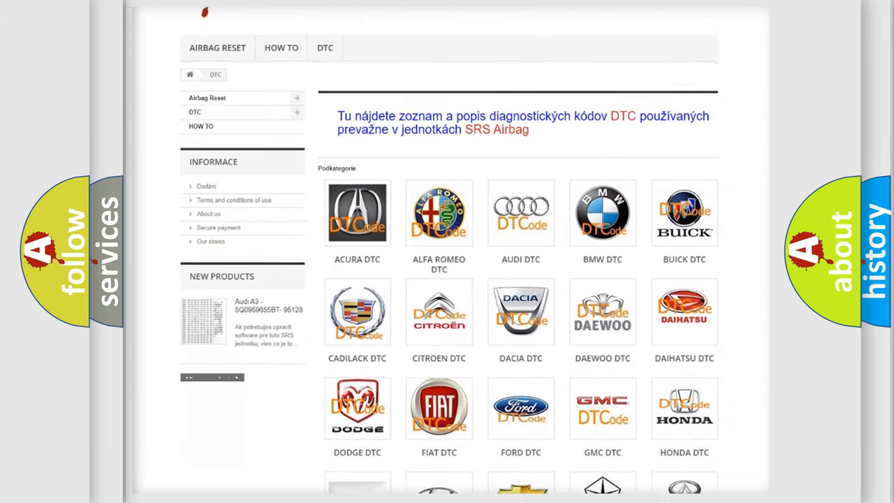
scroll(down, 3)
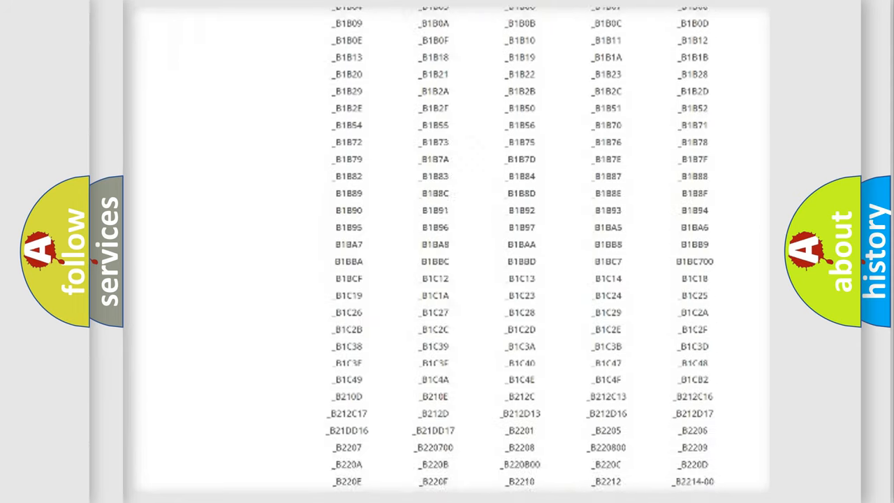
scroll(down, 3)
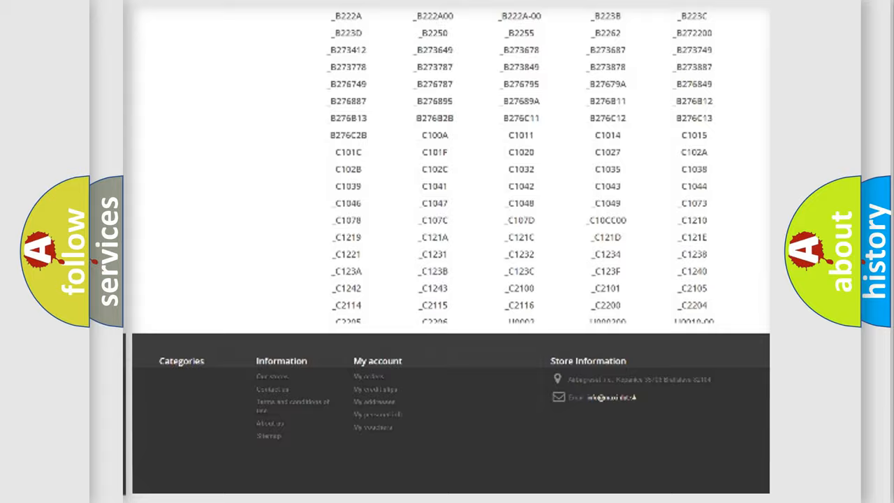
scroll(up, 3)
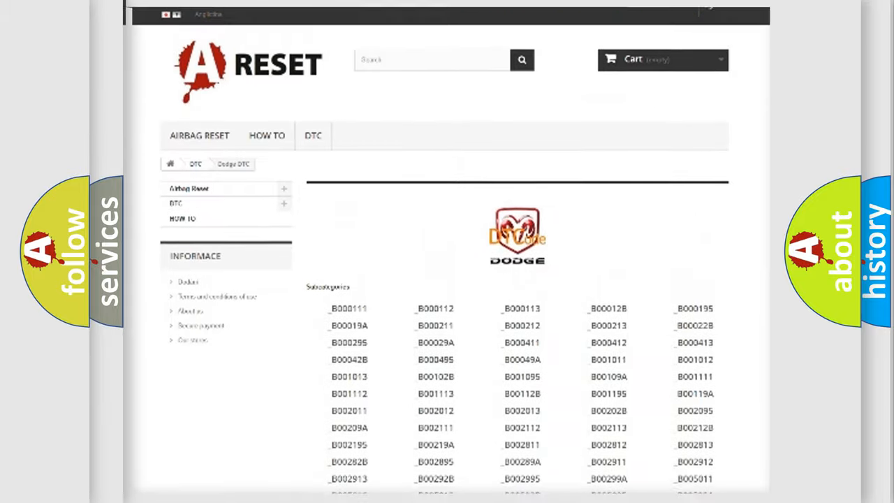